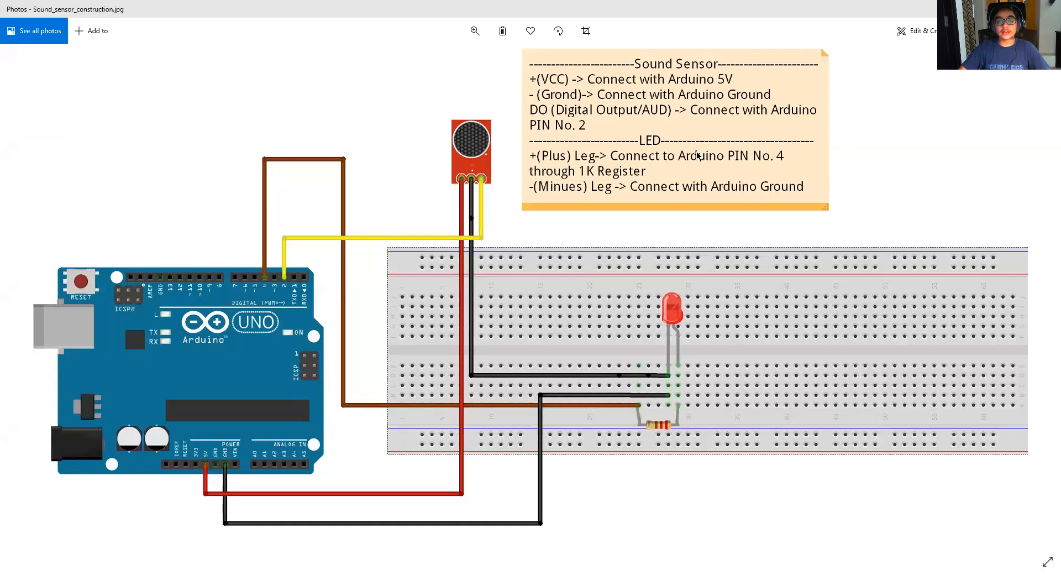
{"action": "mouse_move", "coordinate": [477, 146]}
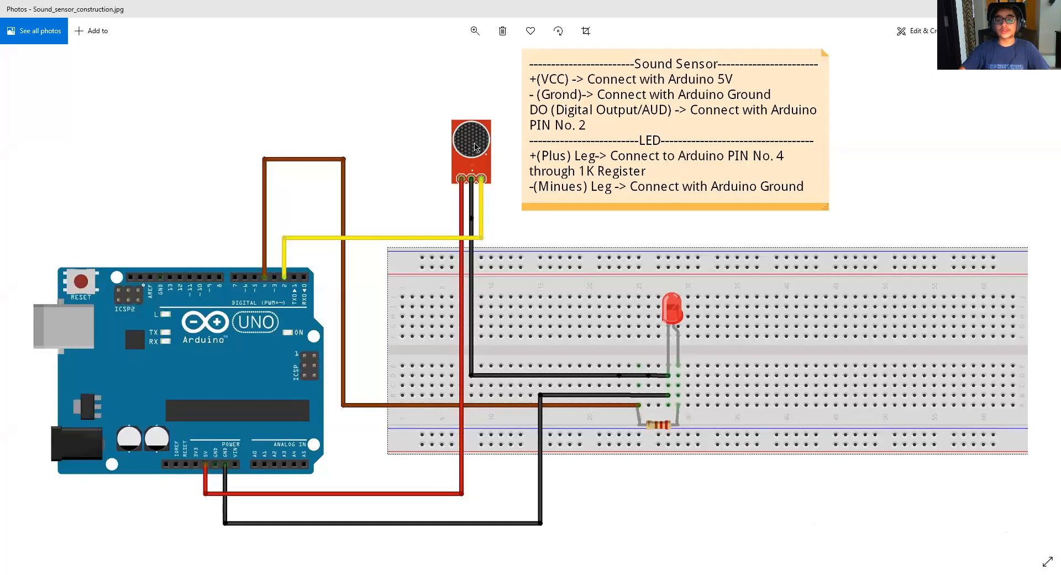
{"action": "mouse_move", "coordinate": [233, 291]}
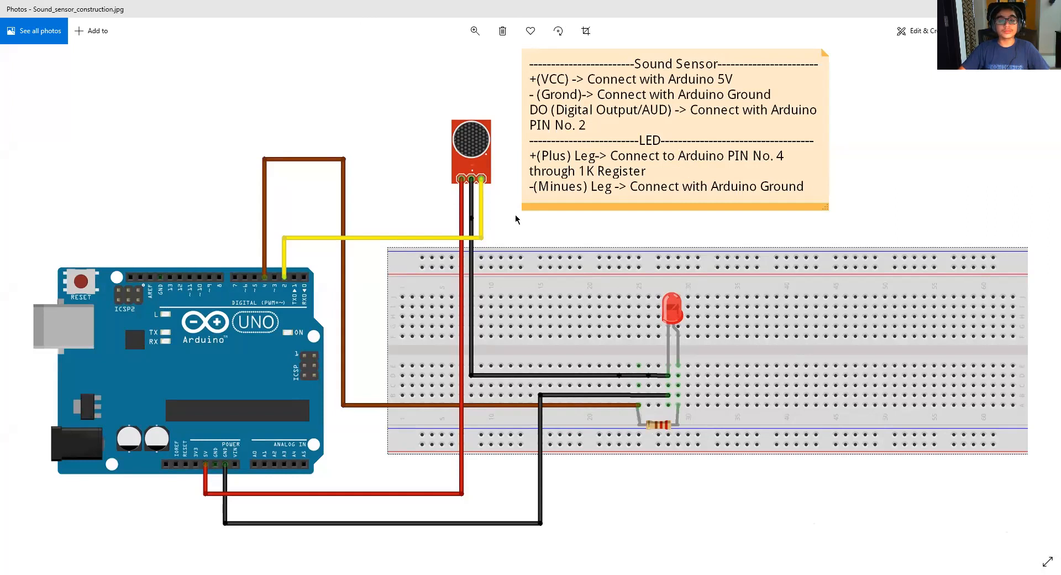
{"action": "mouse_move", "coordinate": [467, 188]}
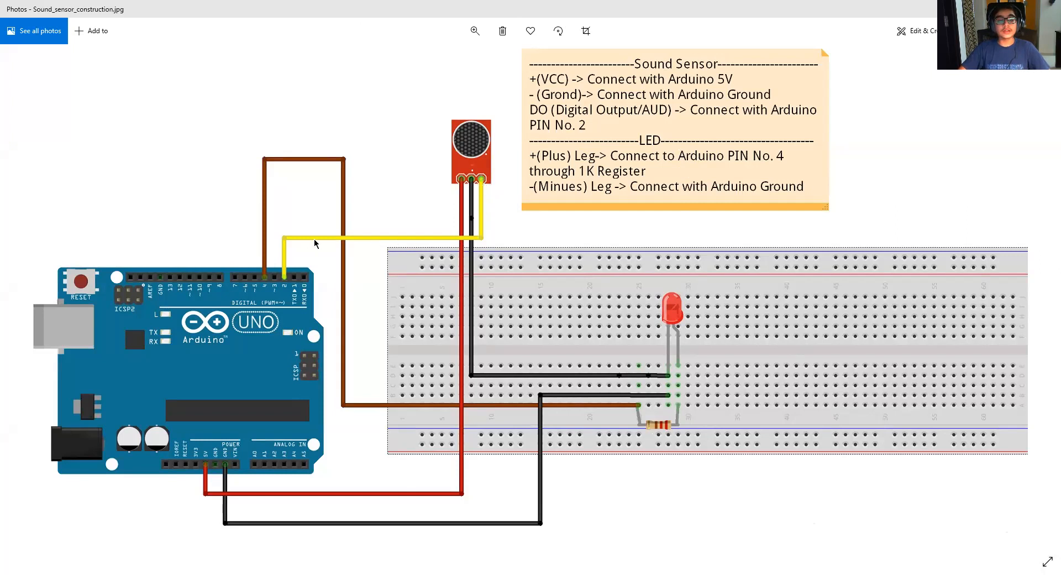
{"action": "mouse_move", "coordinate": [292, 242]}
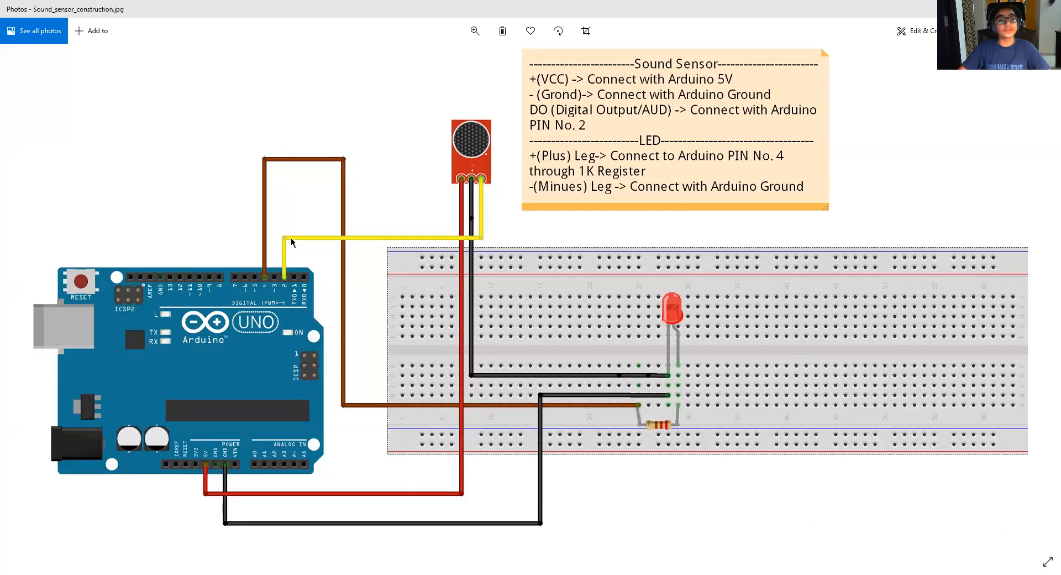
{"action": "mouse_move", "coordinate": [287, 284]}
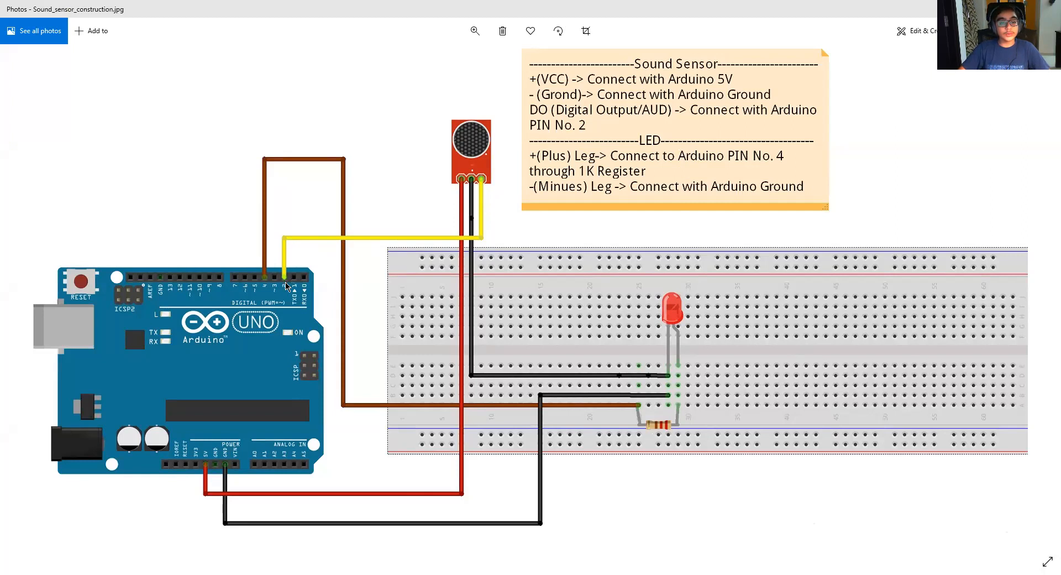
{"action": "mouse_move", "coordinate": [457, 267]}
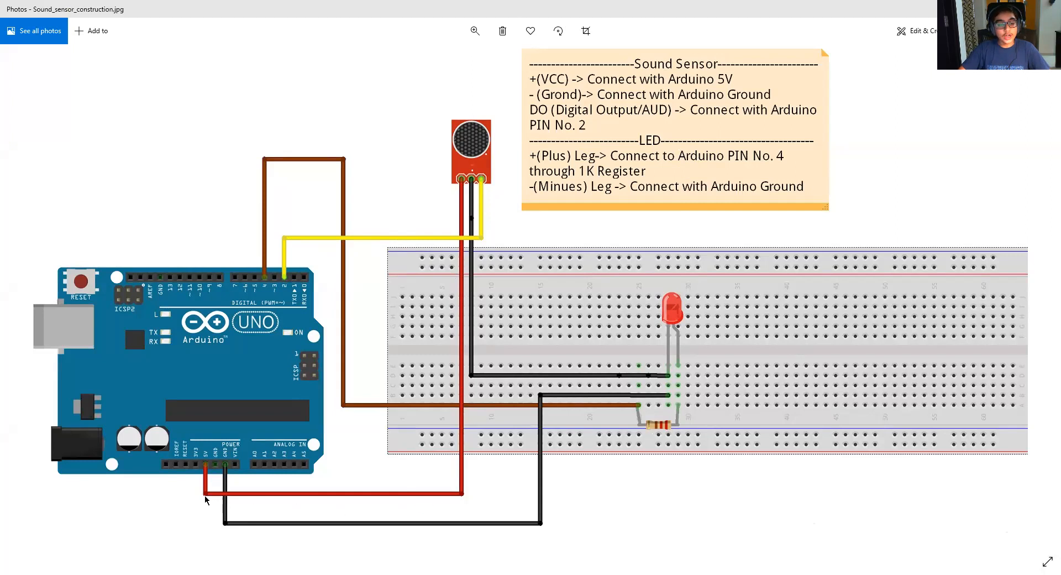
{"action": "mouse_move", "coordinate": [206, 468]}
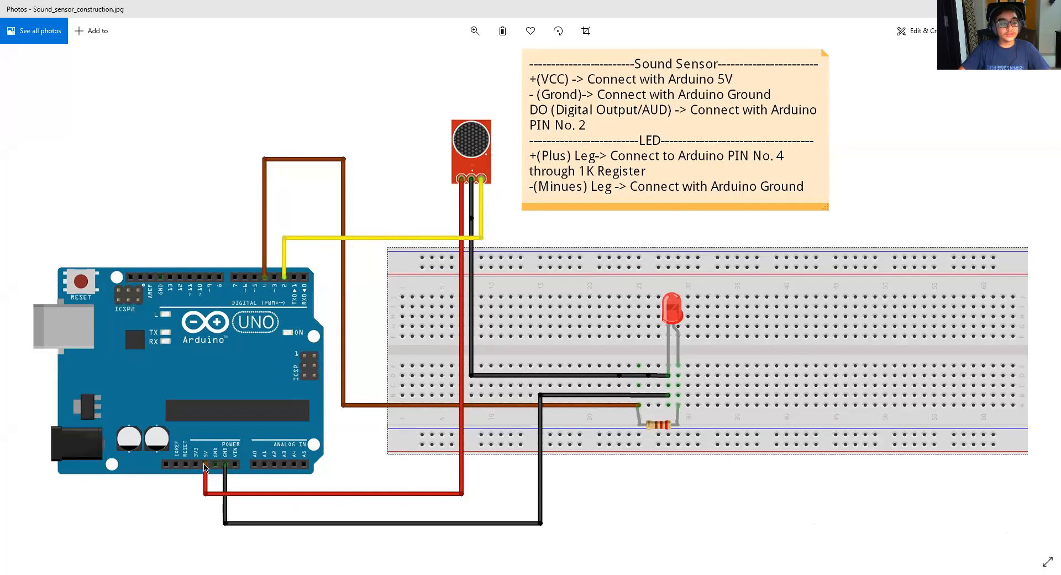
{"action": "mouse_move", "coordinate": [453, 183]}
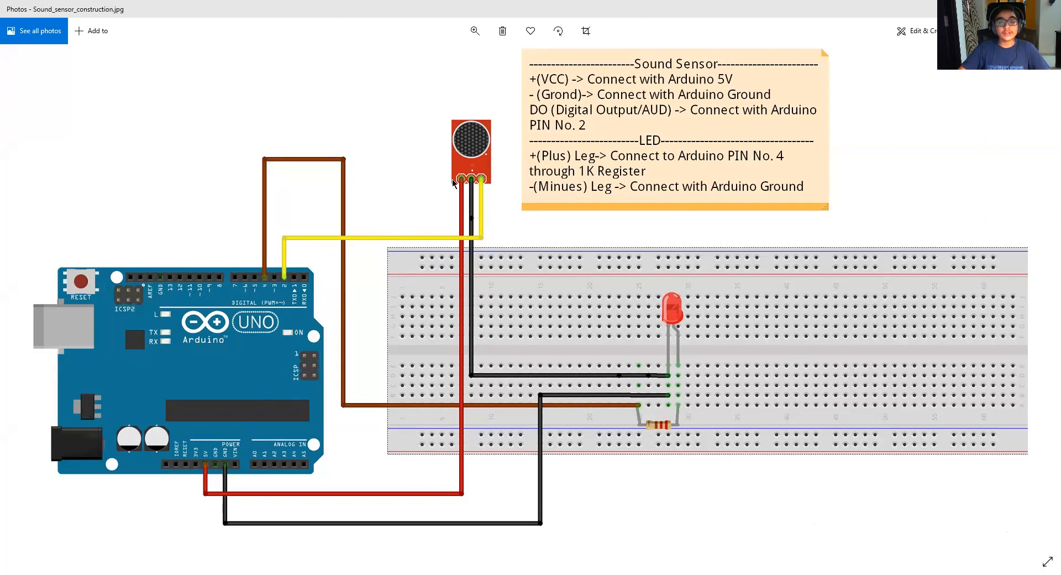
{"action": "mouse_move", "coordinate": [651, 373]}
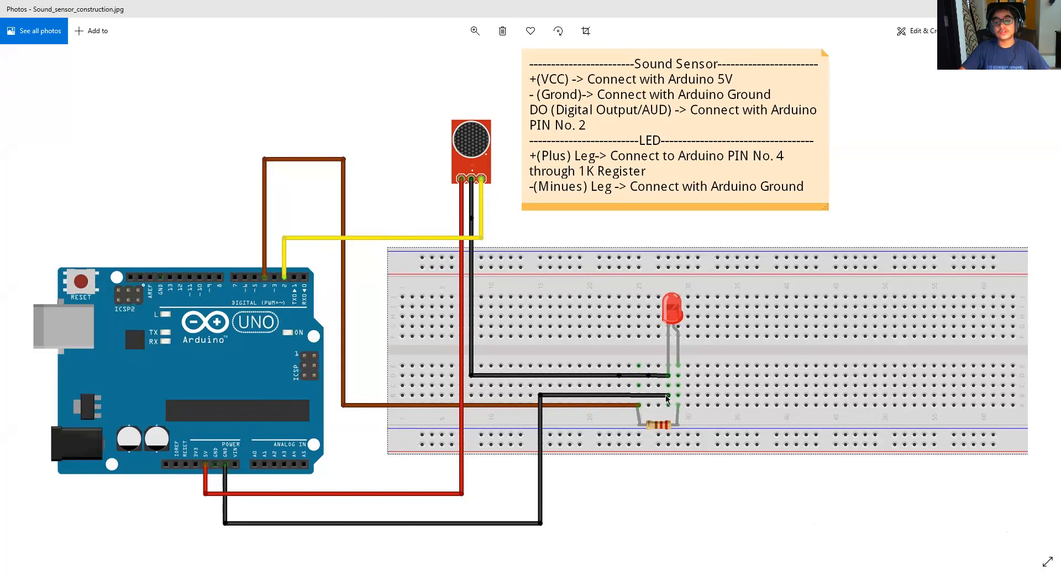
{"action": "mouse_move", "coordinate": [542, 427]}
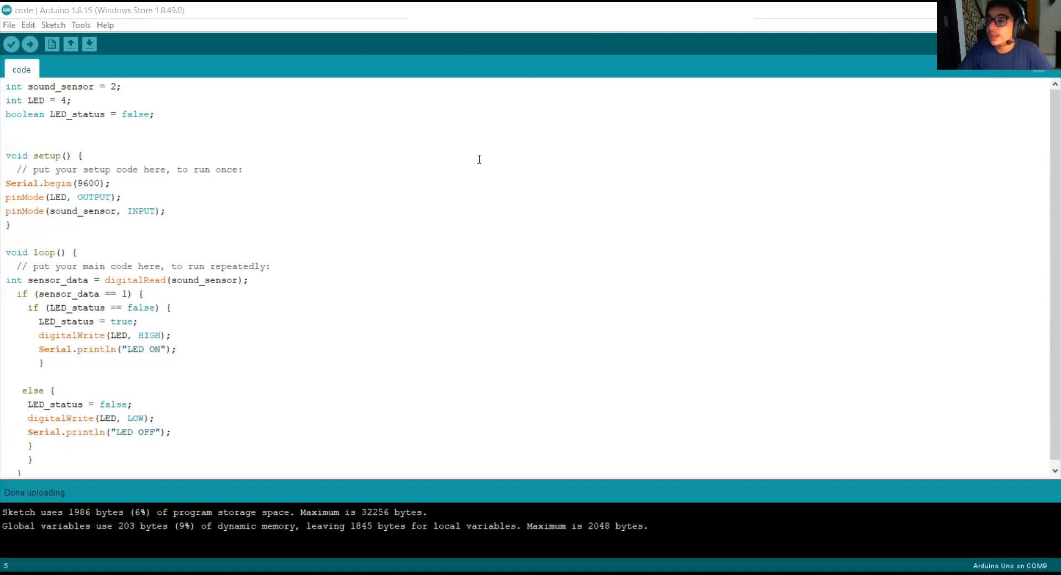
{"action": "mouse_move", "coordinate": [168, 148]}
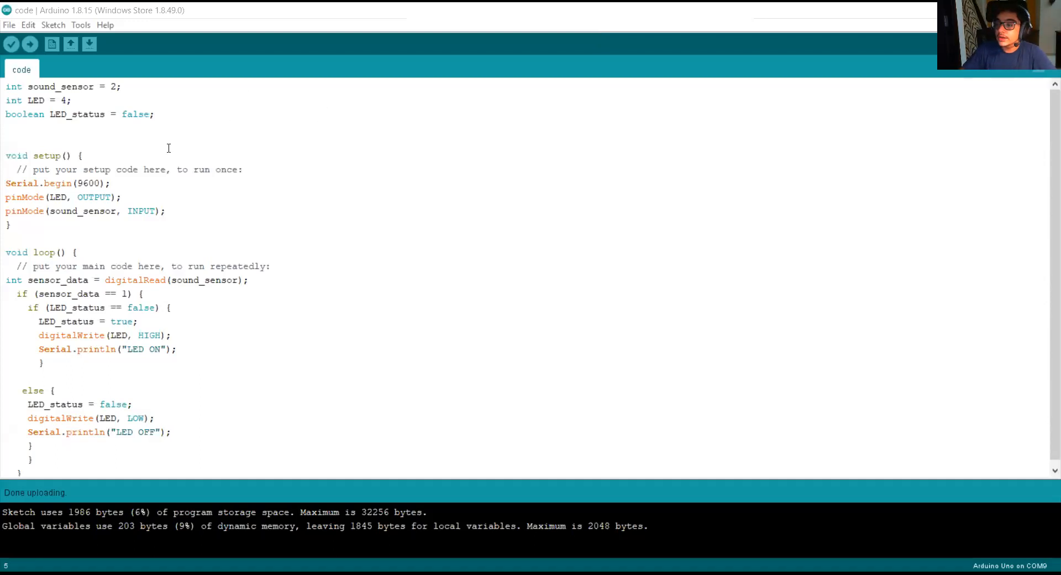
Step: Highlight the sound sensor pin declaration, the following code lines and the digitalRead call
{"action": "triple_click", "coordinate": [61, 86]}
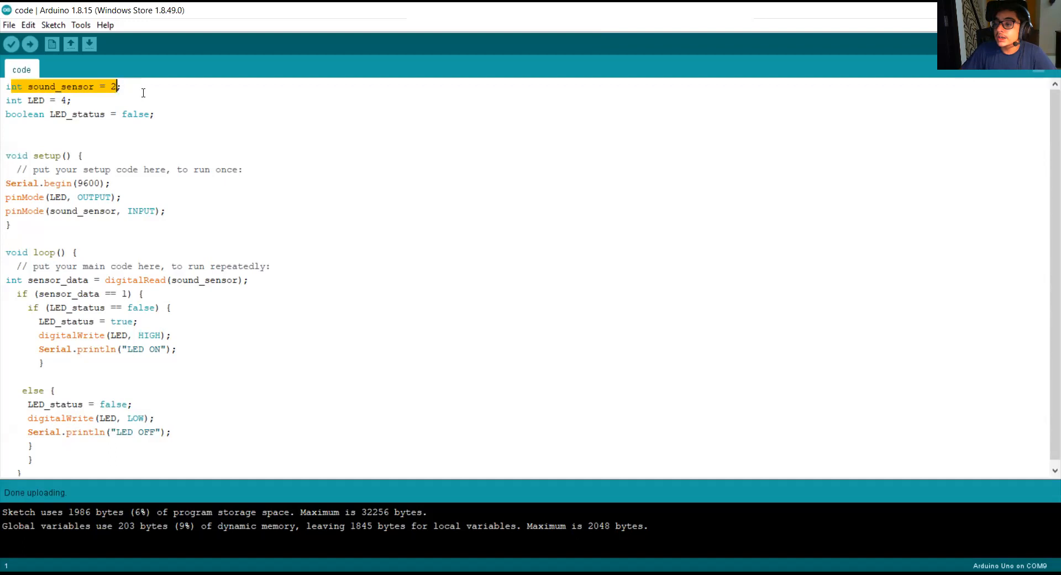
{"action": "left_click", "coordinate": [118, 87]}
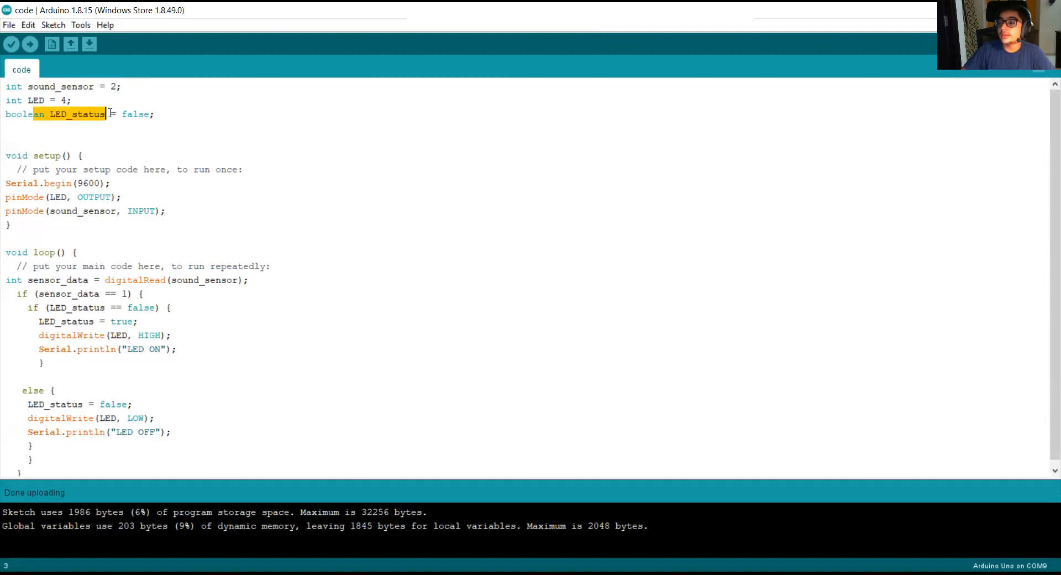
{"action": "left_click", "coordinate": [154, 114]}
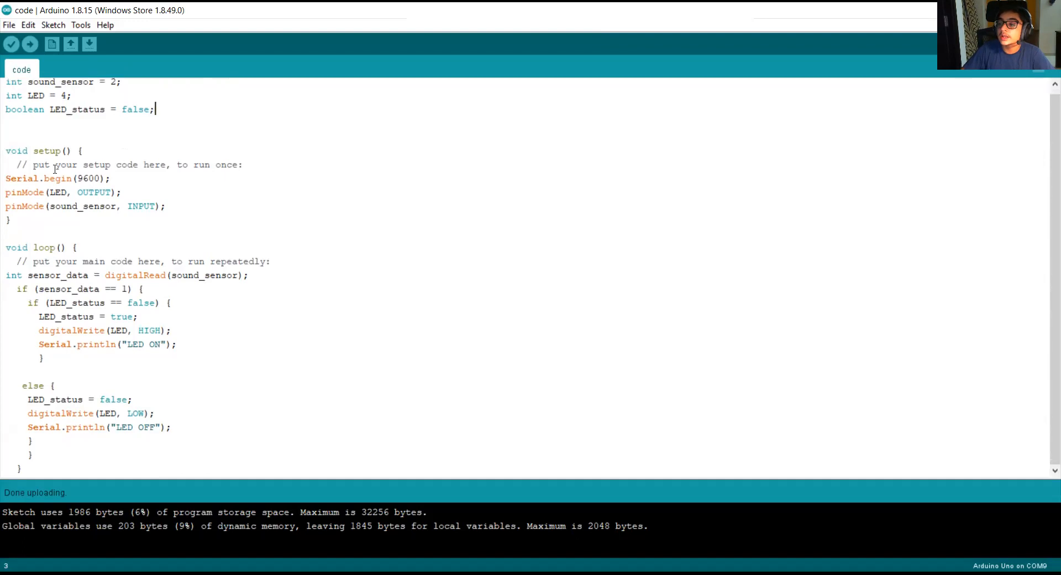
{"action": "left_click_drag", "start_coordinate": [5, 178], "coordinate": [111, 178]}
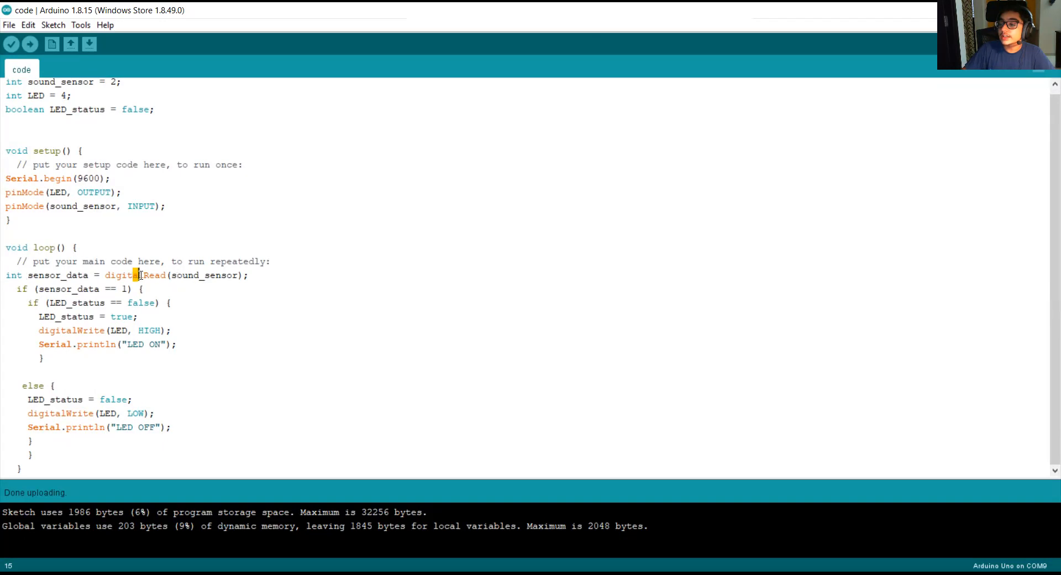
{"action": "double_click", "coordinate": [202, 275]}
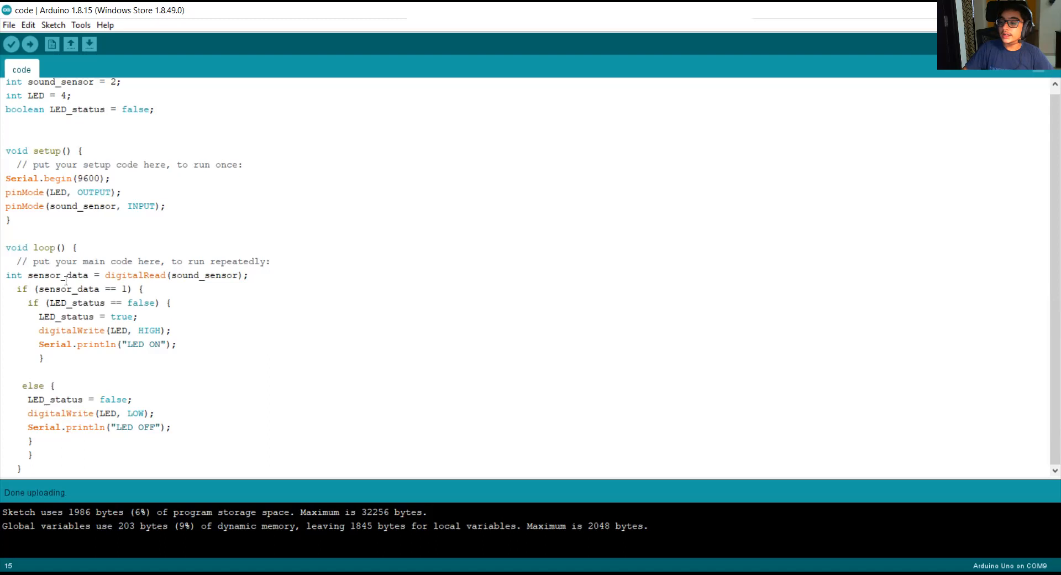
Step: Highlight sensor_data and the LED ON message, then verify and upload the sketch to the Uno
{"action": "double_click", "coordinate": [58, 275]}
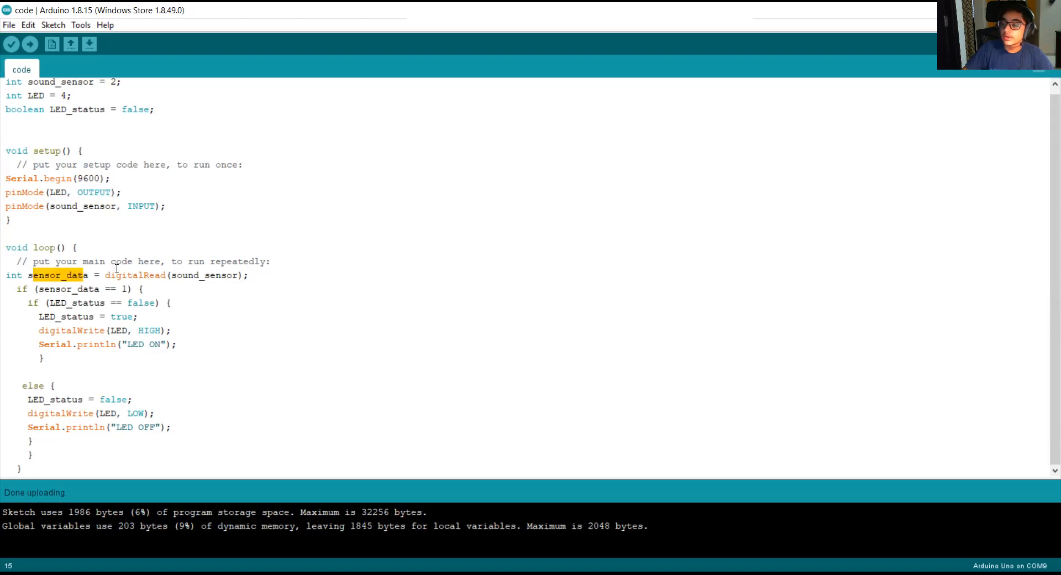
{"action": "left_click", "coordinate": [57, 289]}
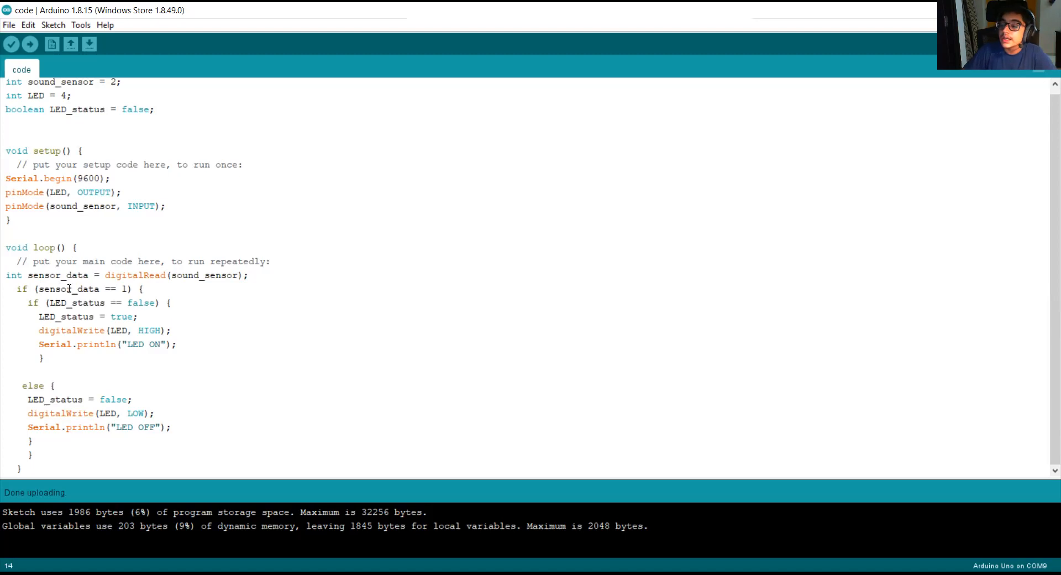
{"action": "mouse_move", "coordinate": [39, 302]}
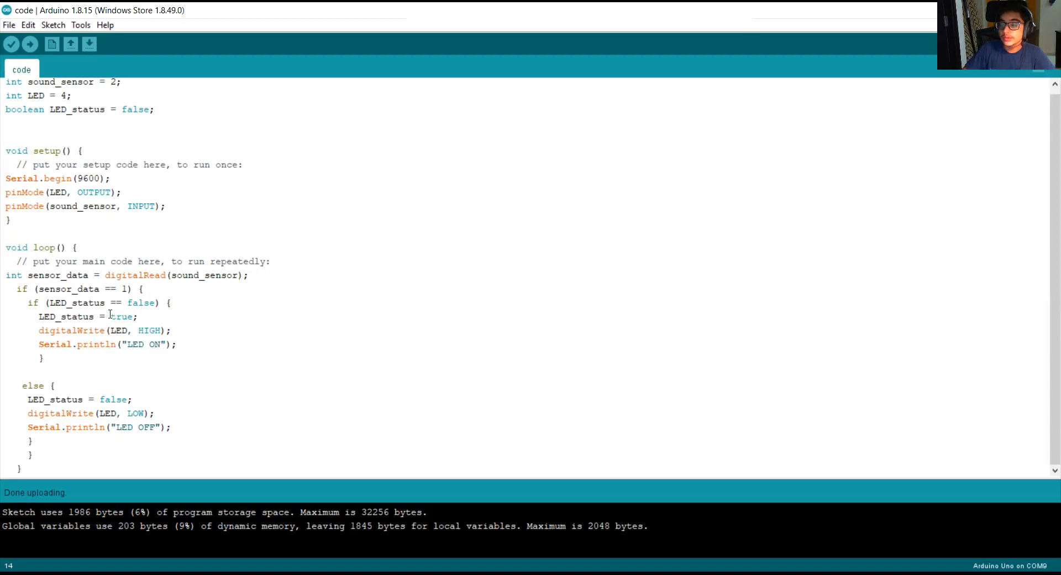
{"action": "double_click", "coordinate": [55, 331]}
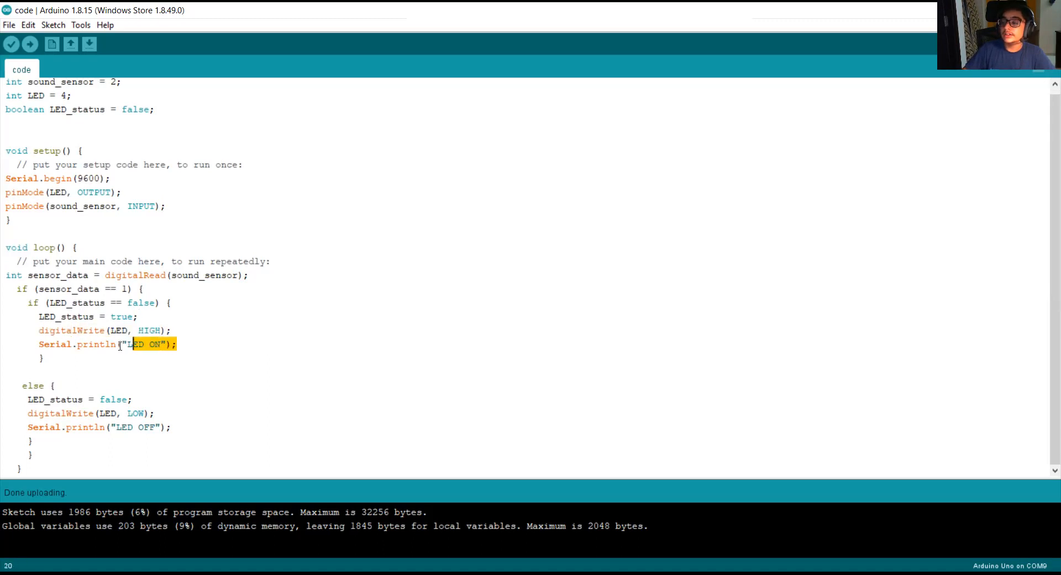
{"action": "left_click", "coordinate": [213, 310]}
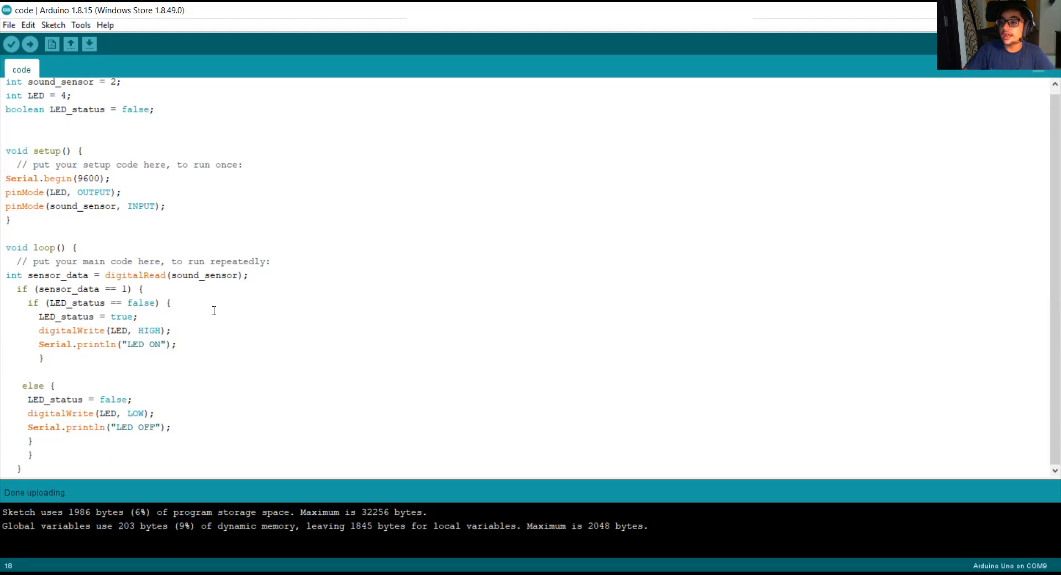
{"action": "mouse_move", "coordinate": [44, 351]}
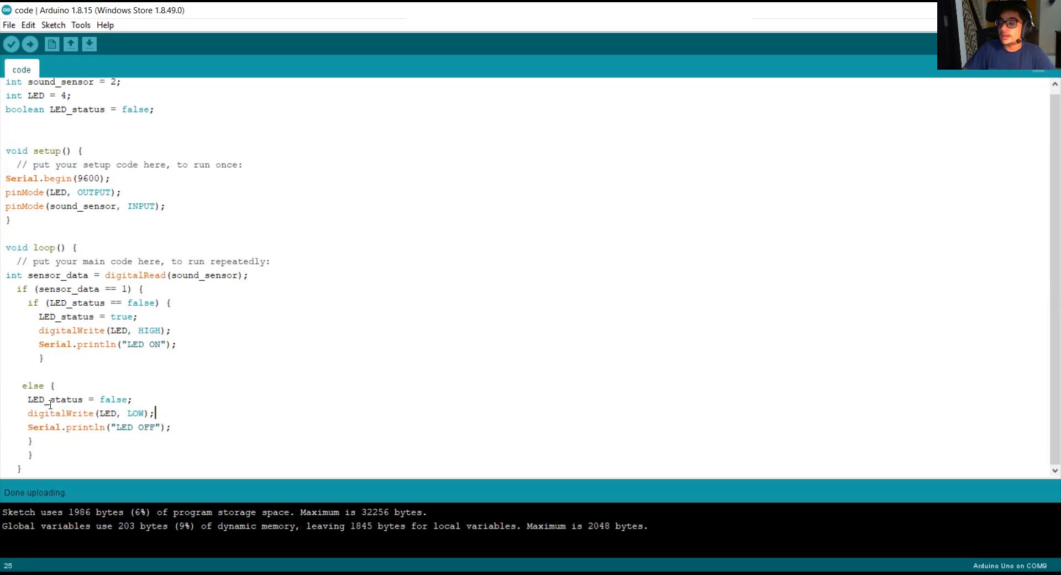
{"action": "mouse_move", "coordinate": [84, 301]}
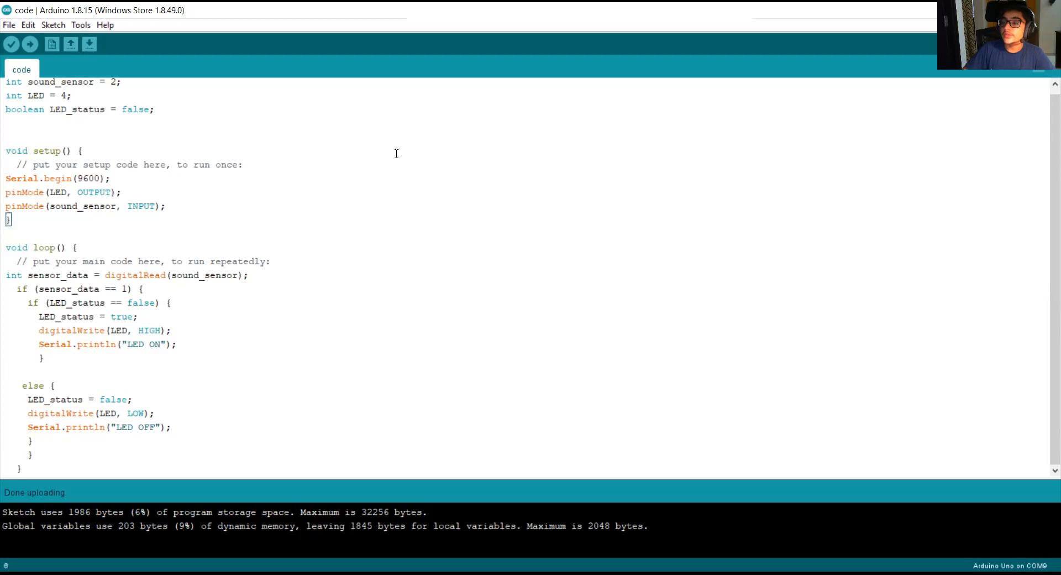
{"action": "mouse_move", "coordinate": [406, 82]}
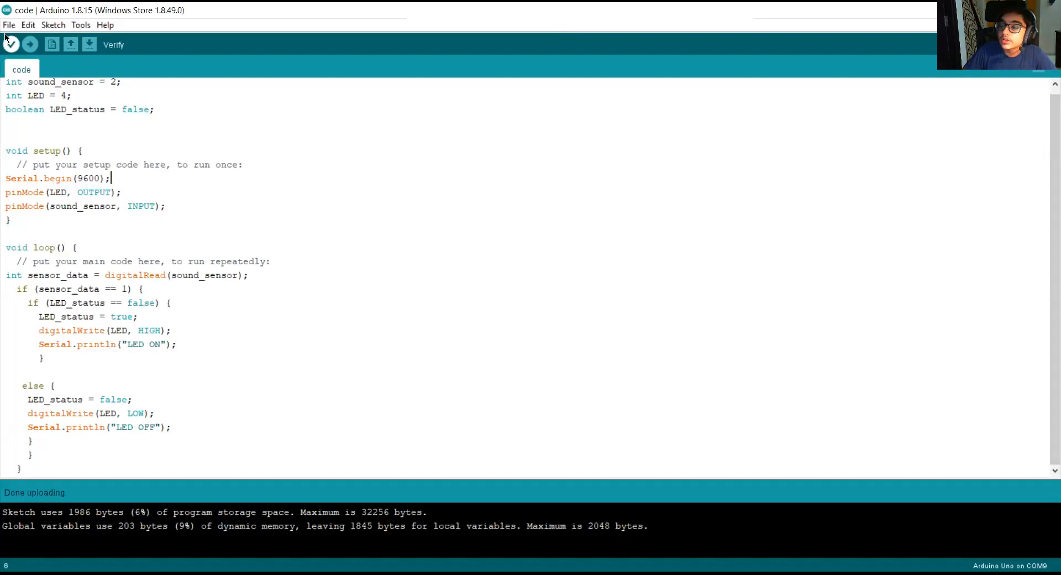
{"action": "left_click", "coordinate": [11, 45]}
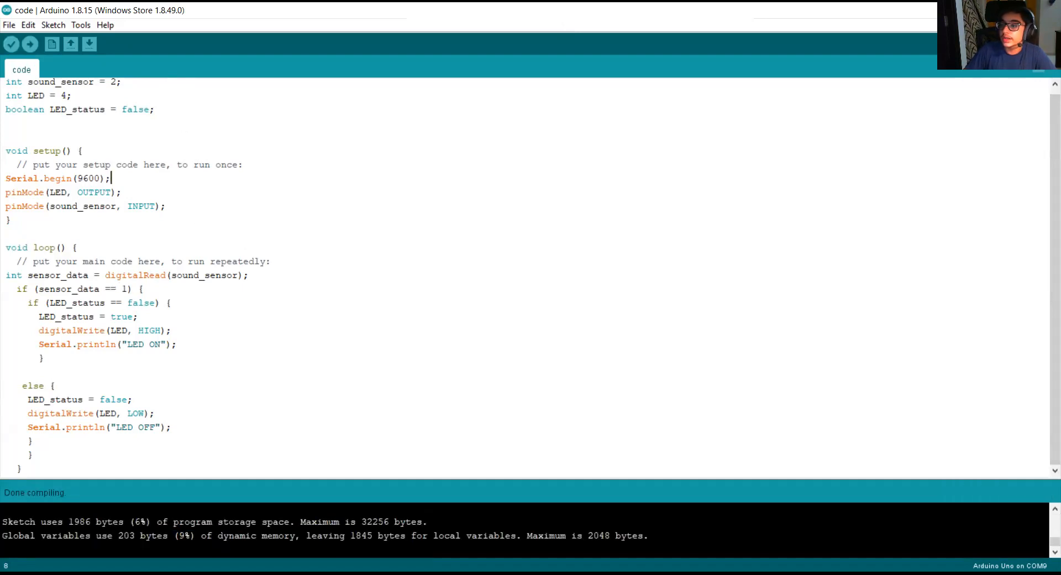
{"action": "mouse_move", "coordinate": [29, 44]}
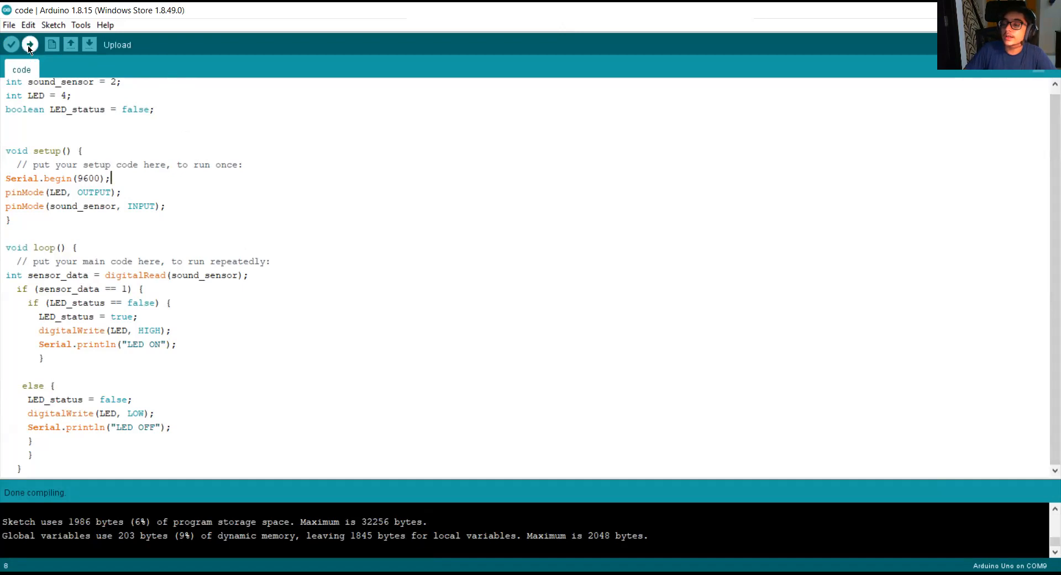
{"action": "left_click", "coordinate": [29, 44]}
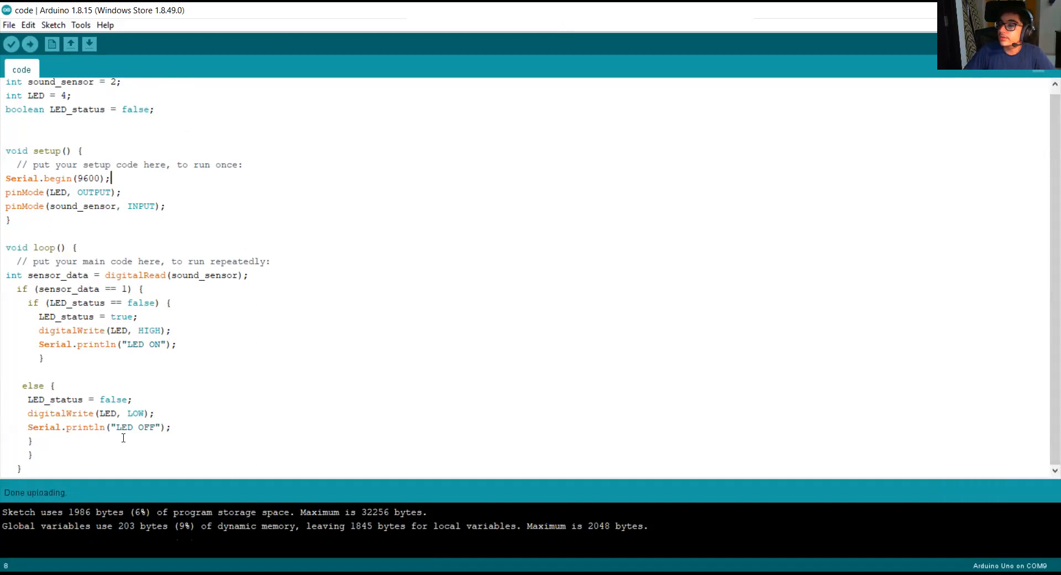
{"action": "mouse_move", "coordinate": [346, 37]}
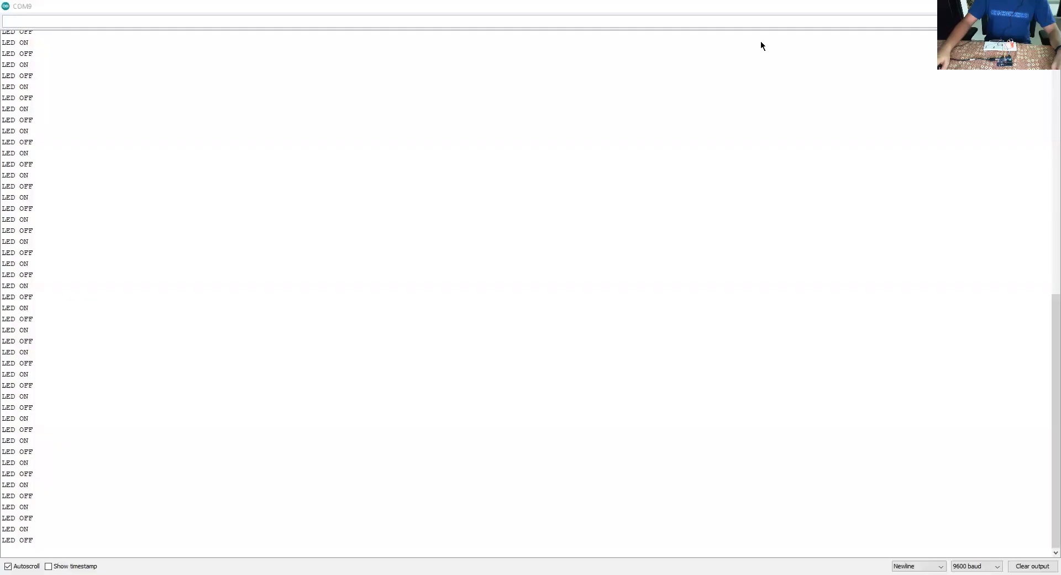
{"action": "mouse_move", "coordinate": [205, 176]}
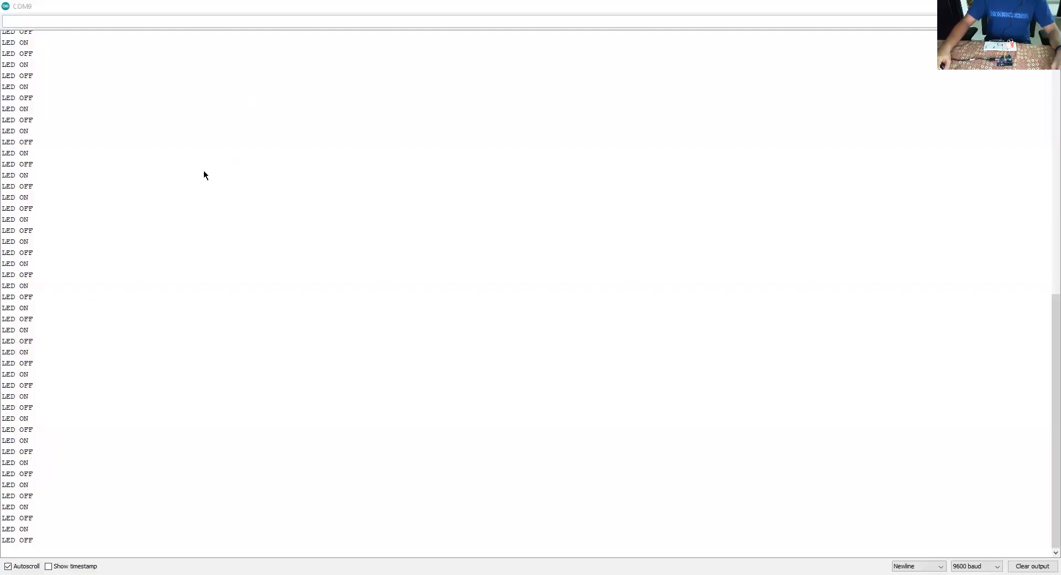
{"action": "mouse_move", "coordinate": [470, 181]}
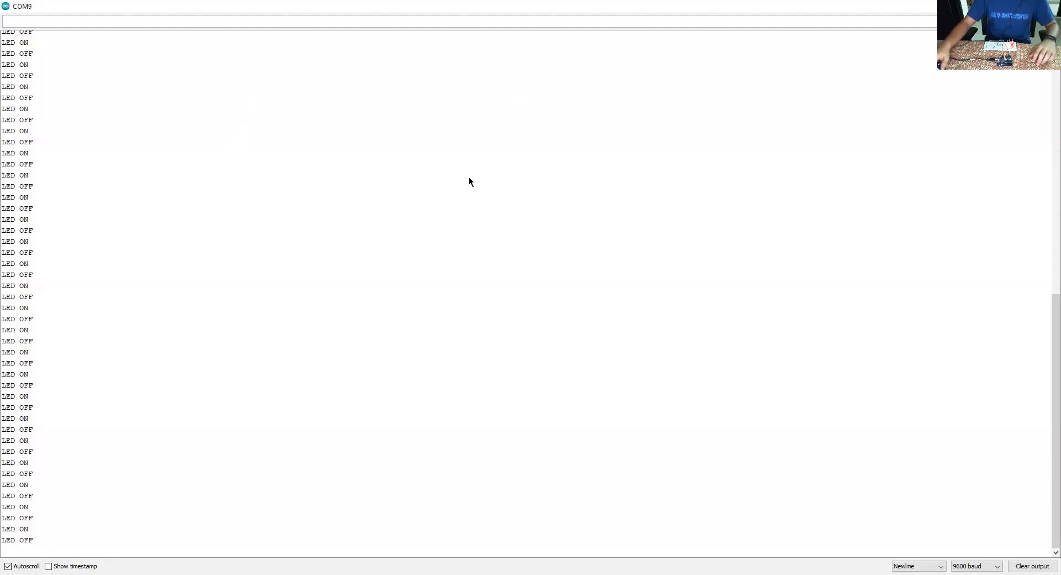